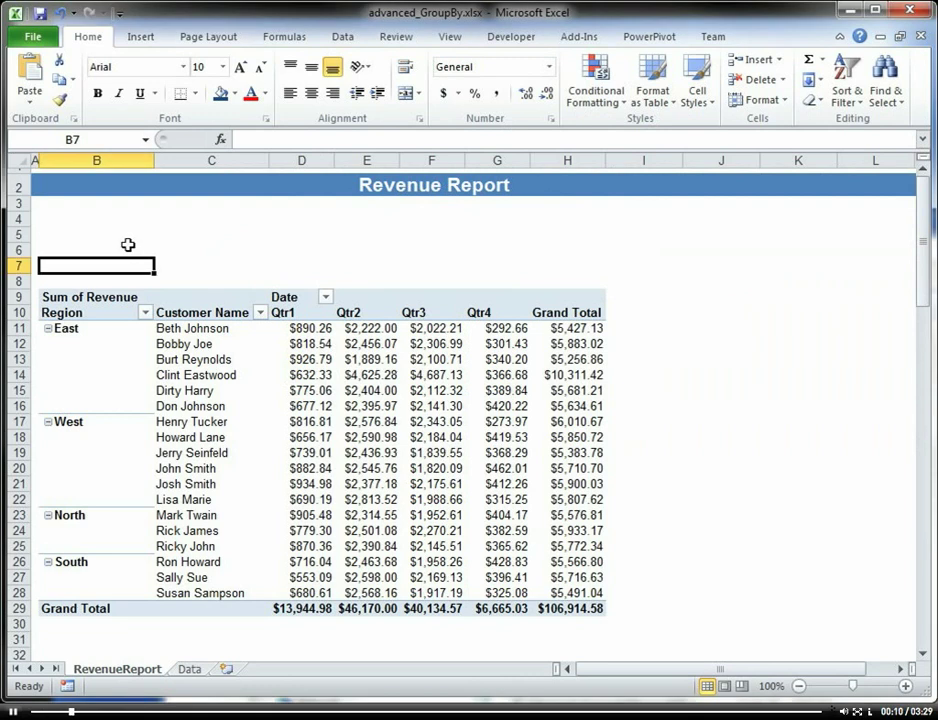
Label B4 'Total' and have C4 reference the pivot's Grand Total H29, showing $106,914.58
{"action": "left_click", "coordinate": [96, 248]}
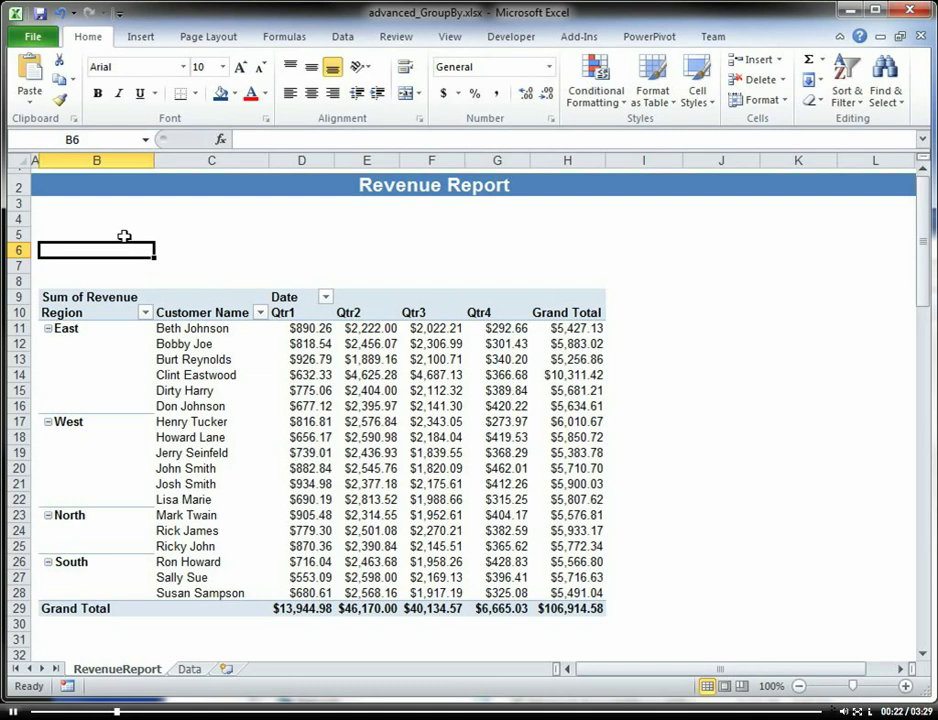
{"action": "type", "text": "Total"}
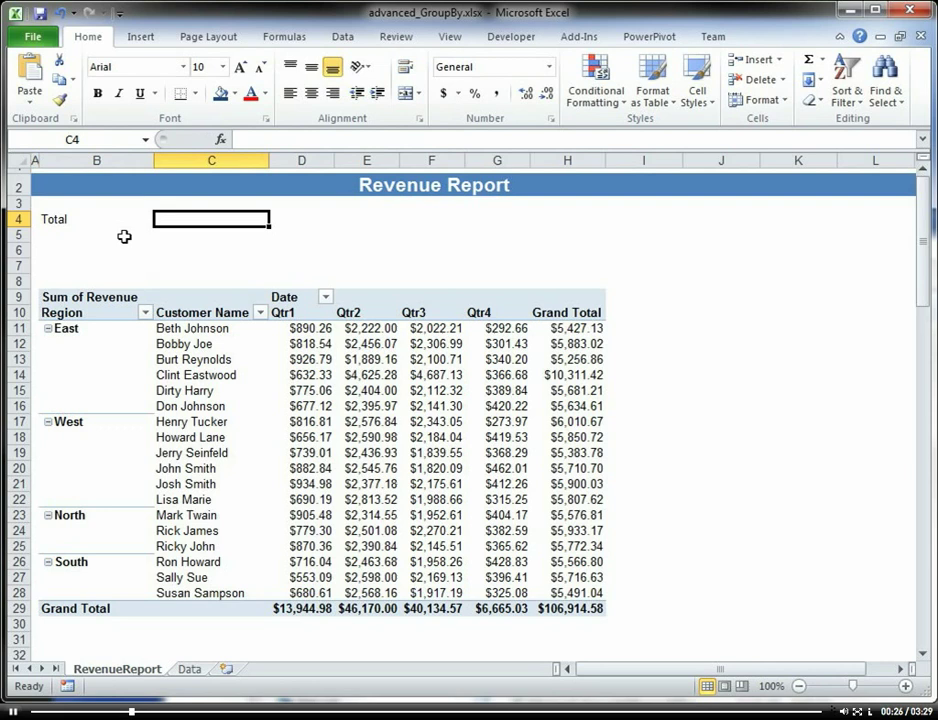
{"action": "type", "text": "="}
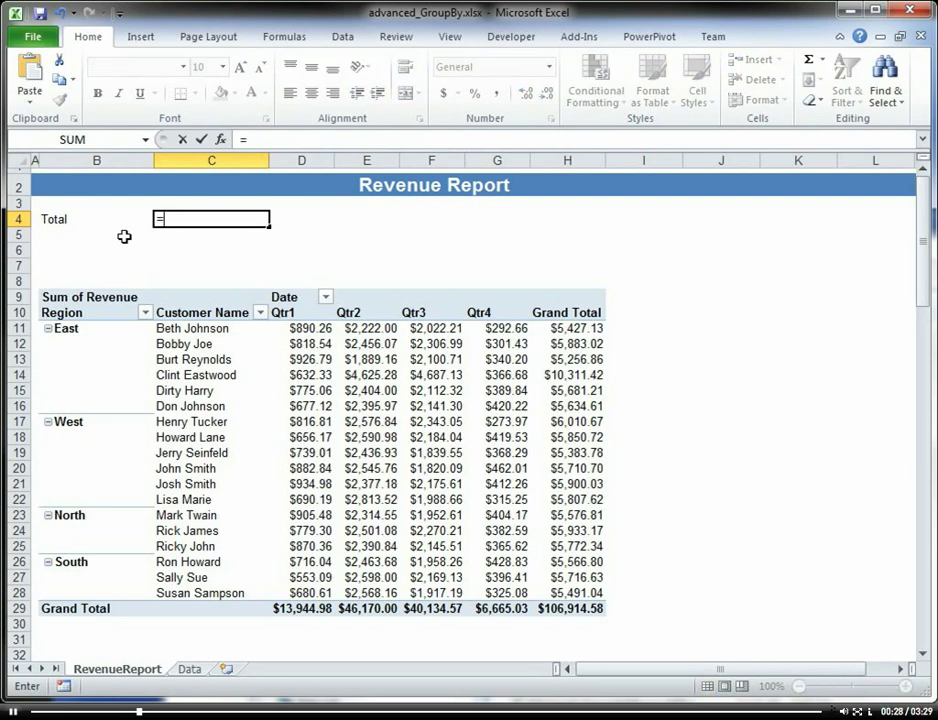
{"action": "type", "text": "H"}
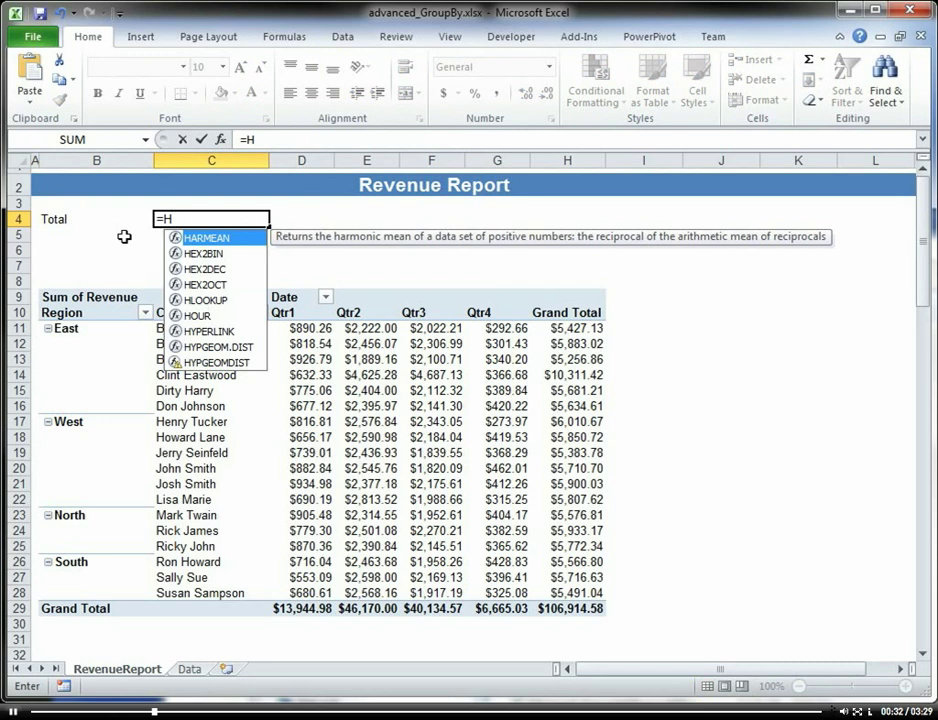
{"action": "key", "text": "Enter"}
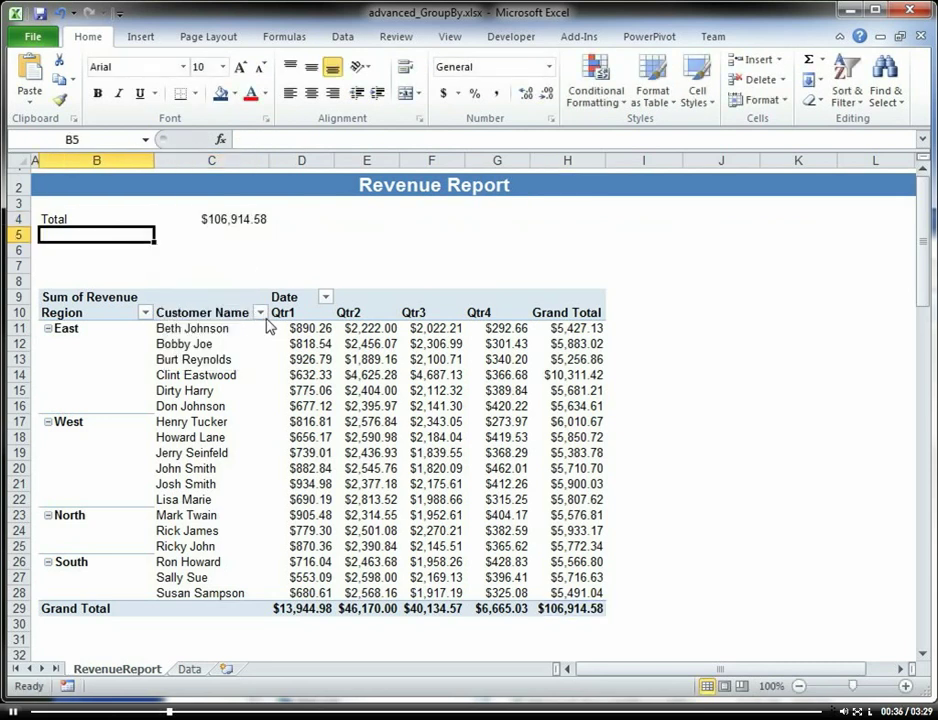
{"action": "left_click", "coordinate": [260, 312]}
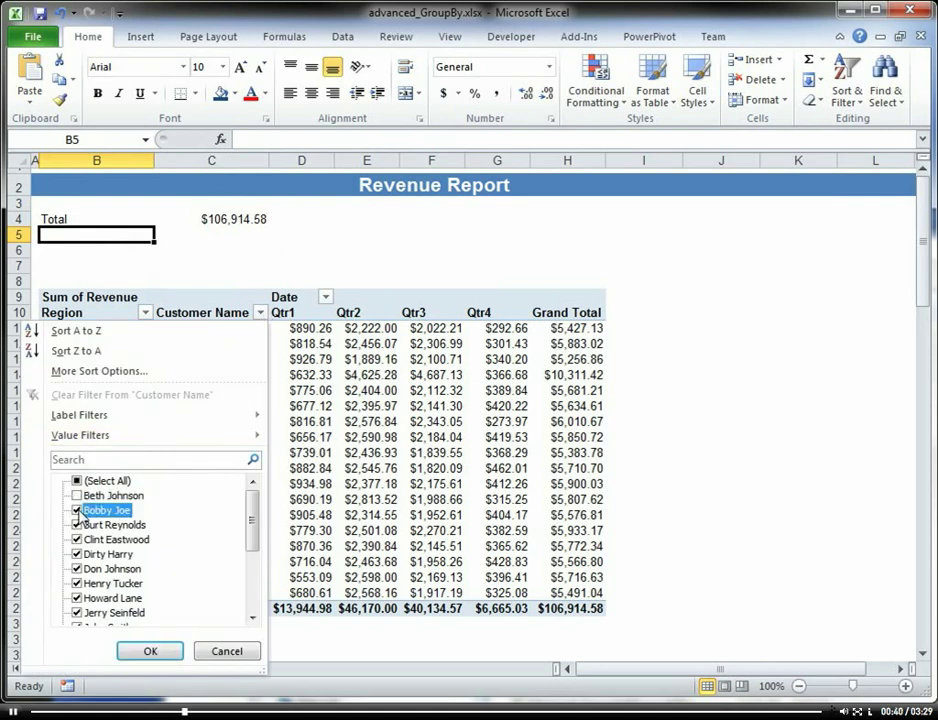
{"action": "left_click", "coordinate": [150, 652]}
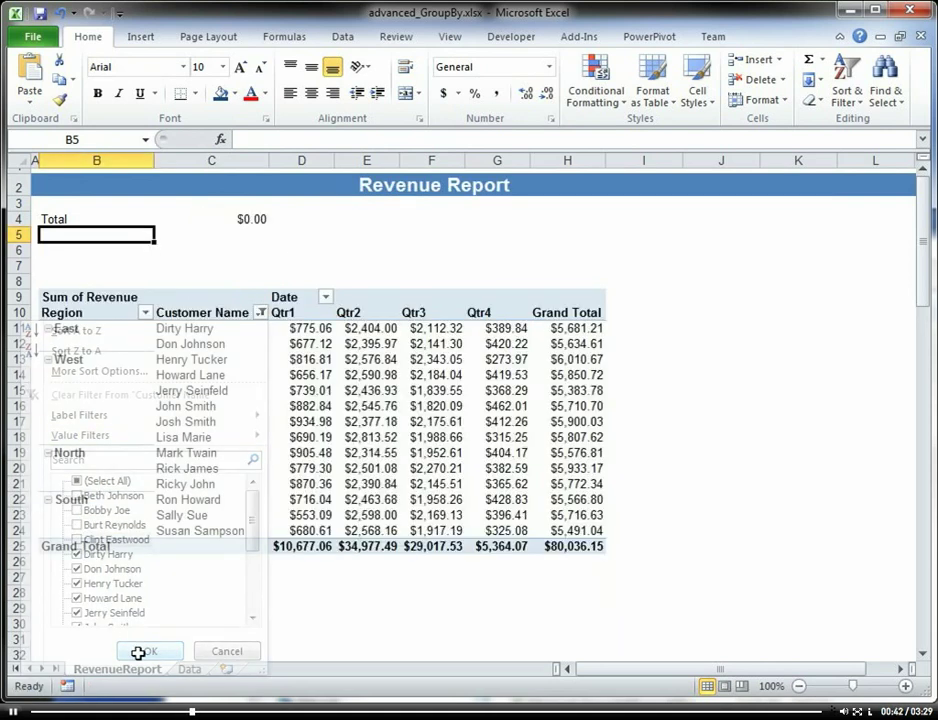
{"action": "left_click", "coordinate": [148, 652]}
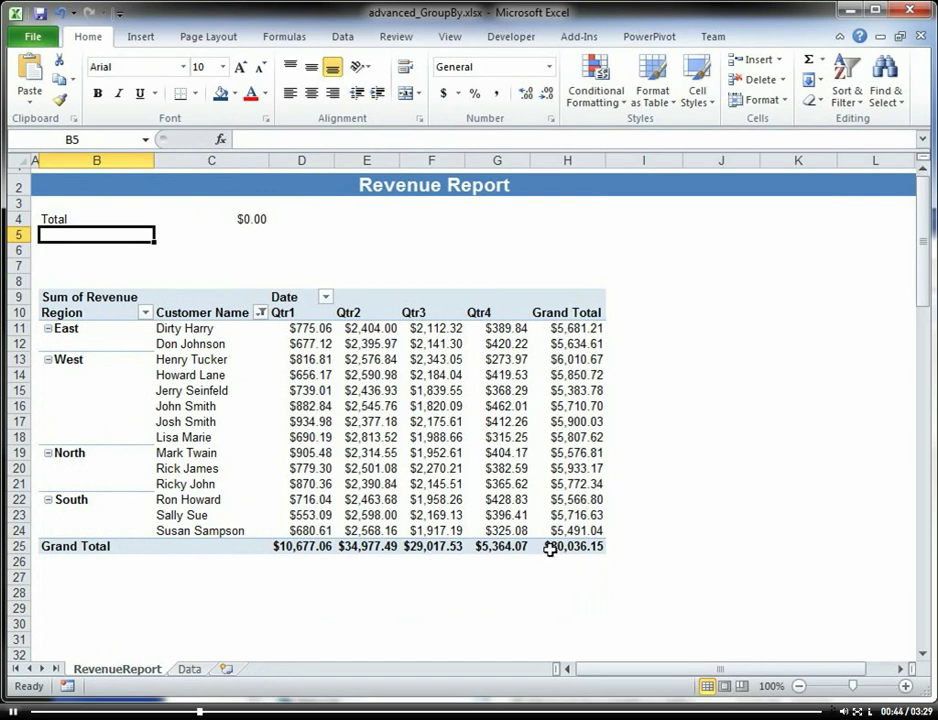
{"action": "mouse_move", "coordinate": [564, 592]}
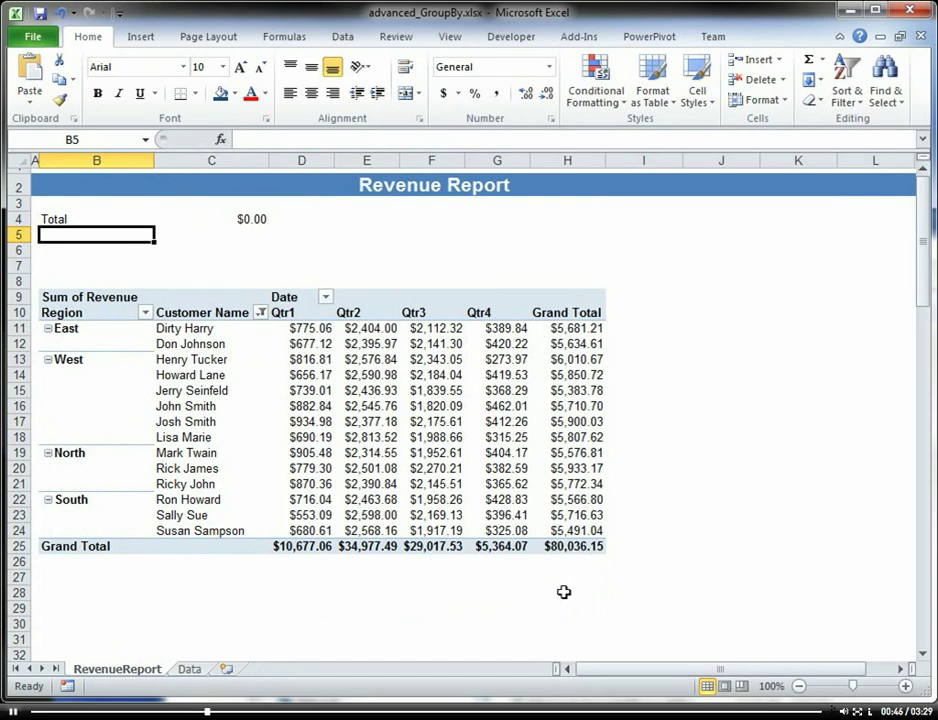
{"action": "left_click", "coordinate": [212, 218]}
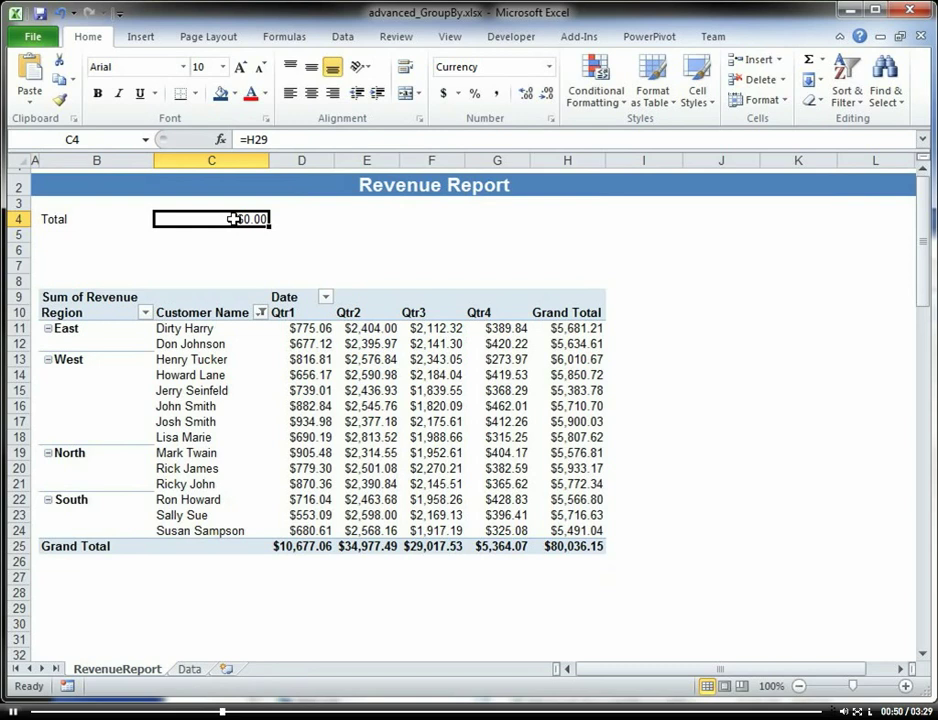
{"action": "left_click", "coordinate": [260, 312]}
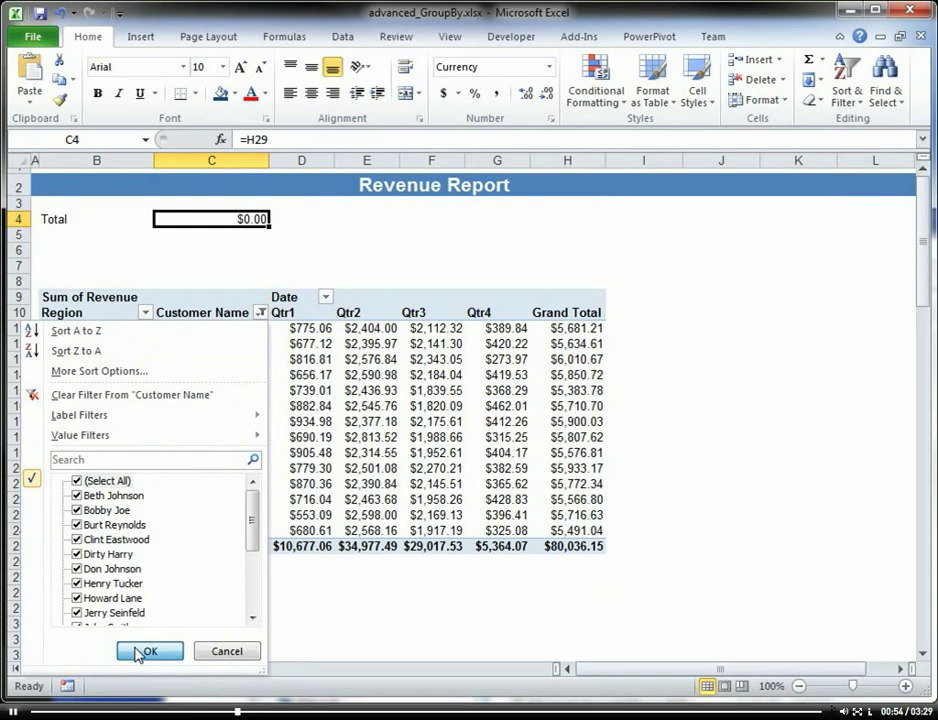
{"action": "left_click", "coordinate": [148, 652]}
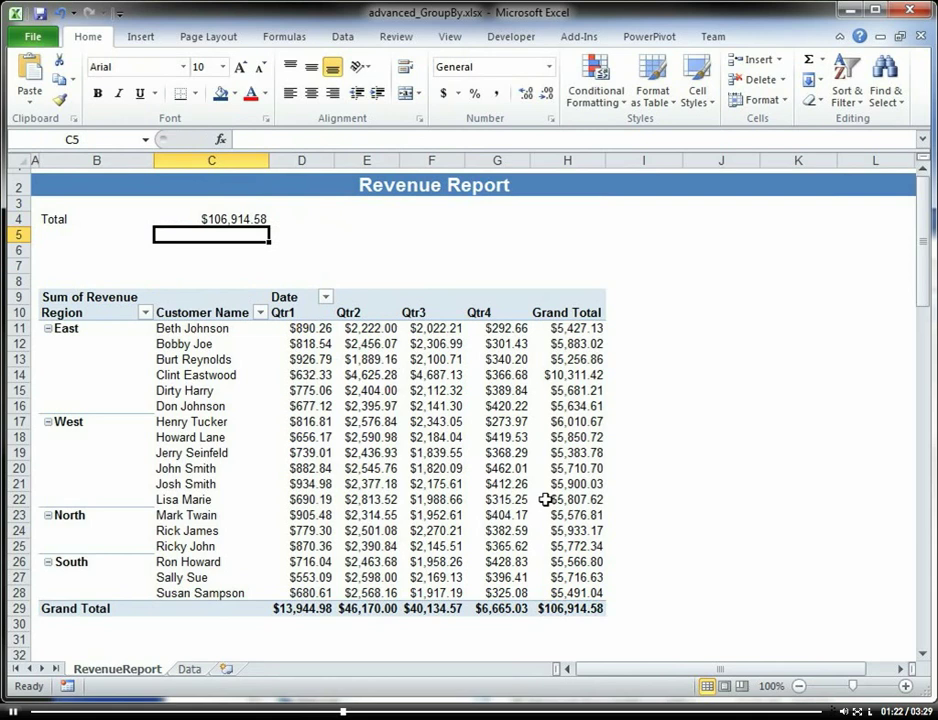
Rewrite the Total cell as =GETPIVOTDATA("Revenue",$B$9) so it stays $106,914.58
{"action": "left_click", "coordinate": [212, 218]}
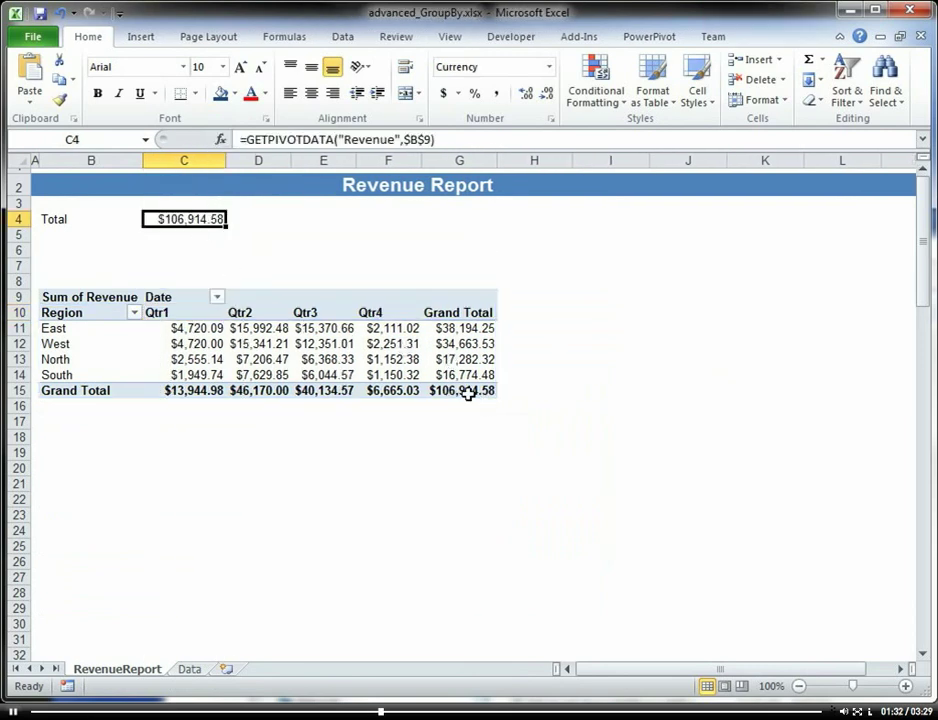
{"action": "mouse_move", "coordinate": [462, 390]}
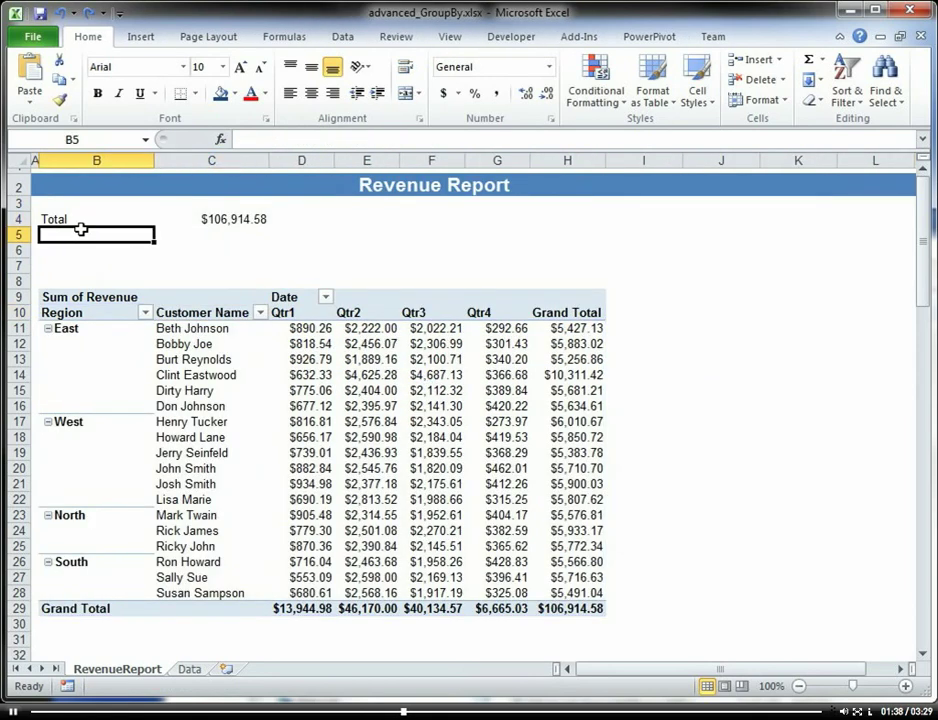
Label an East row and enable Region subtotals so its GETPIVOTDATA returns 38194.24892
{"action": "type", "text": "East"}
{"action": "left_click", "coordinate": [210, 236]}
{"action": "type", "text": "="}
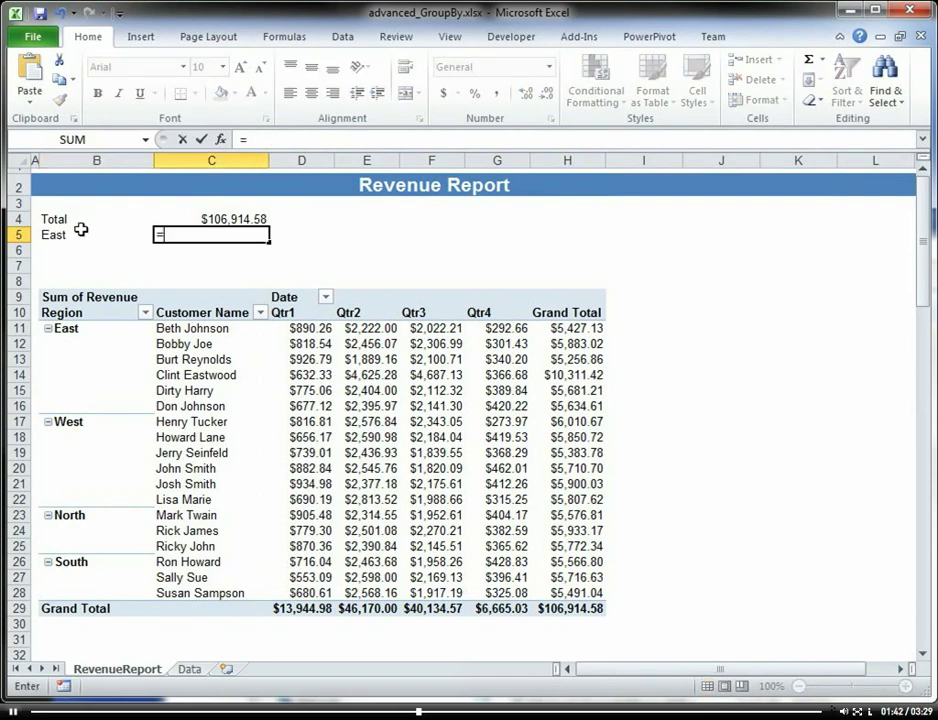
{"action": "mouse_move", "coordinate": [508, 404]}
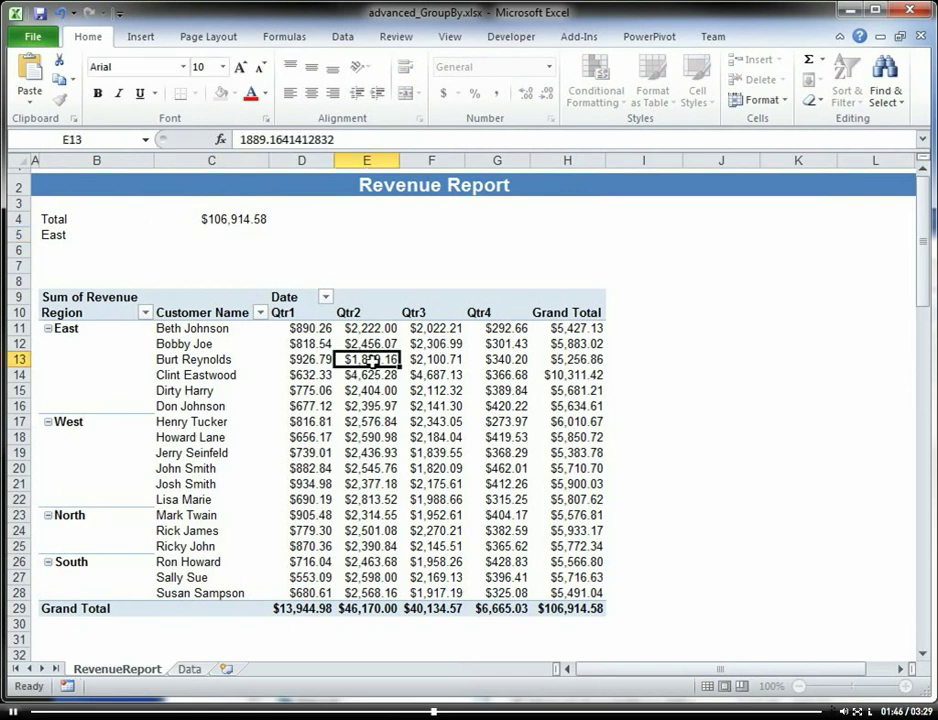
{"action": "right_click", "coordinate": [66, 328]}
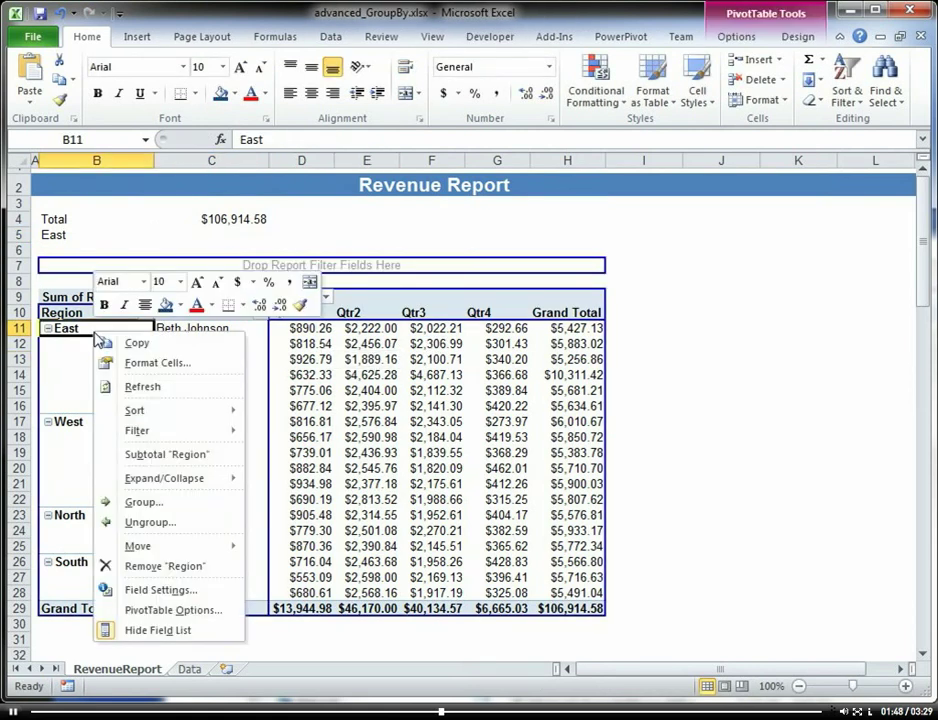
{"action": "mouse_move", "coordinate": [138, 432]}
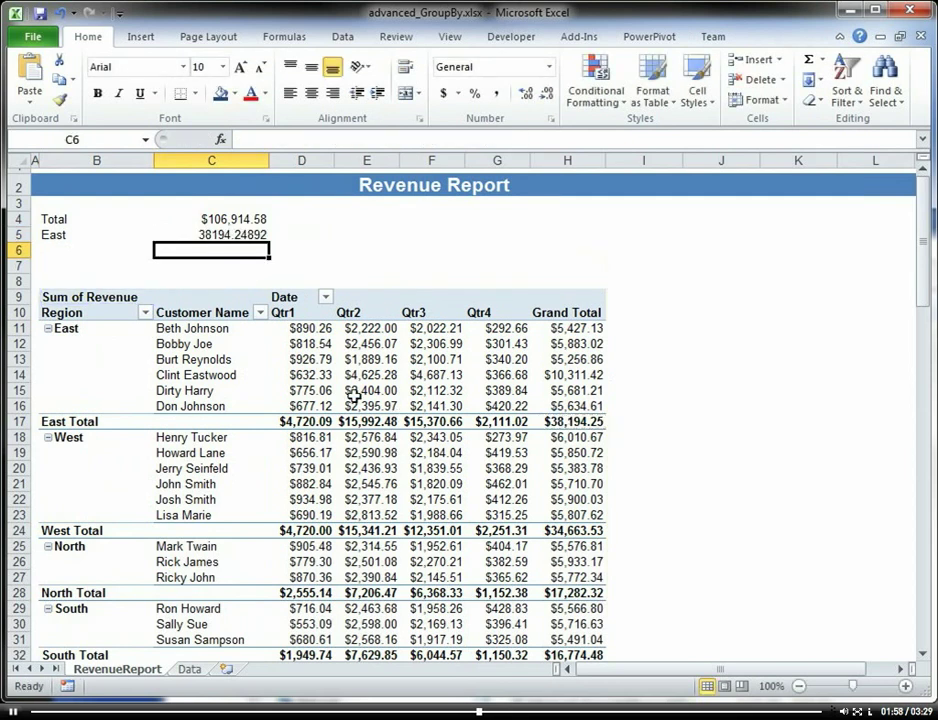
Add West, North and South rows with GETPIVOTDATA totals, South showing 16774.47917
{"action": "left_click", "coordinate": [96, 250]}
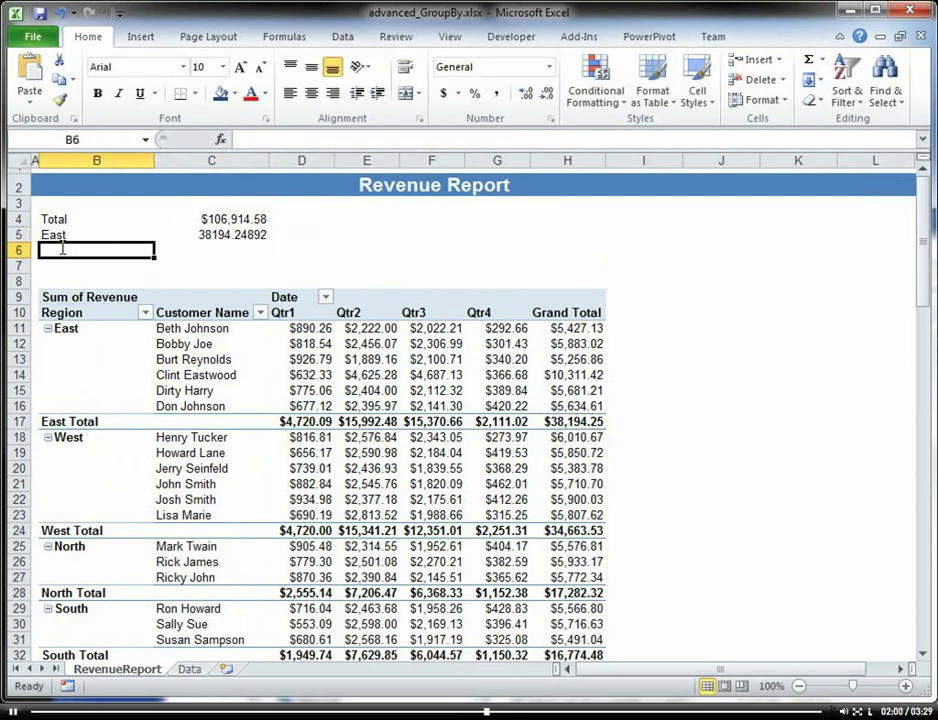
{"action": "type", "text": "West"}
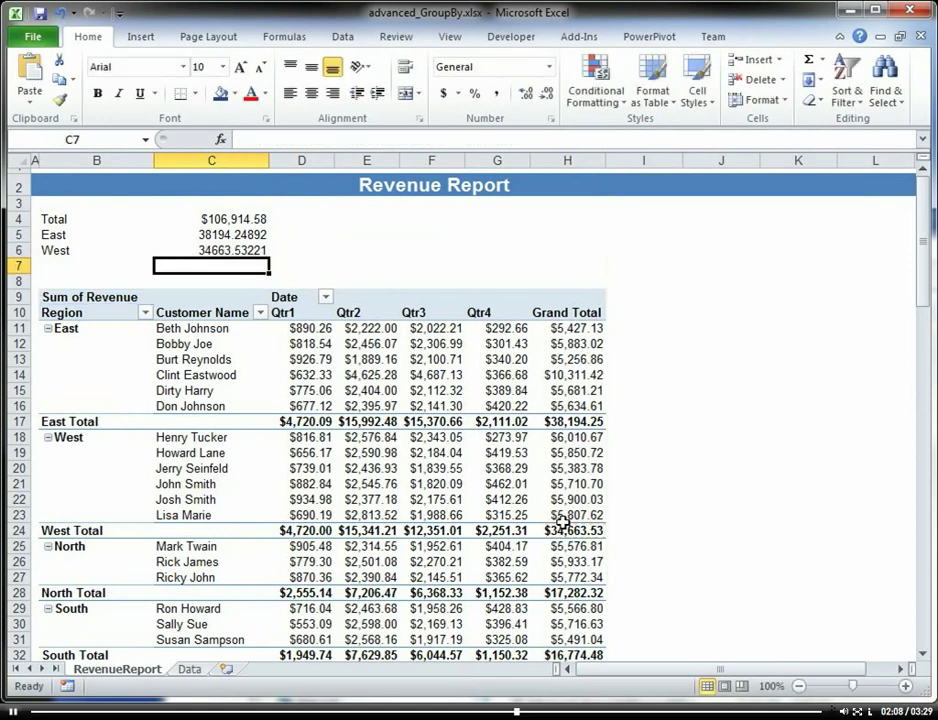
{"action": "left_click", "coordinate": [16, 264]}
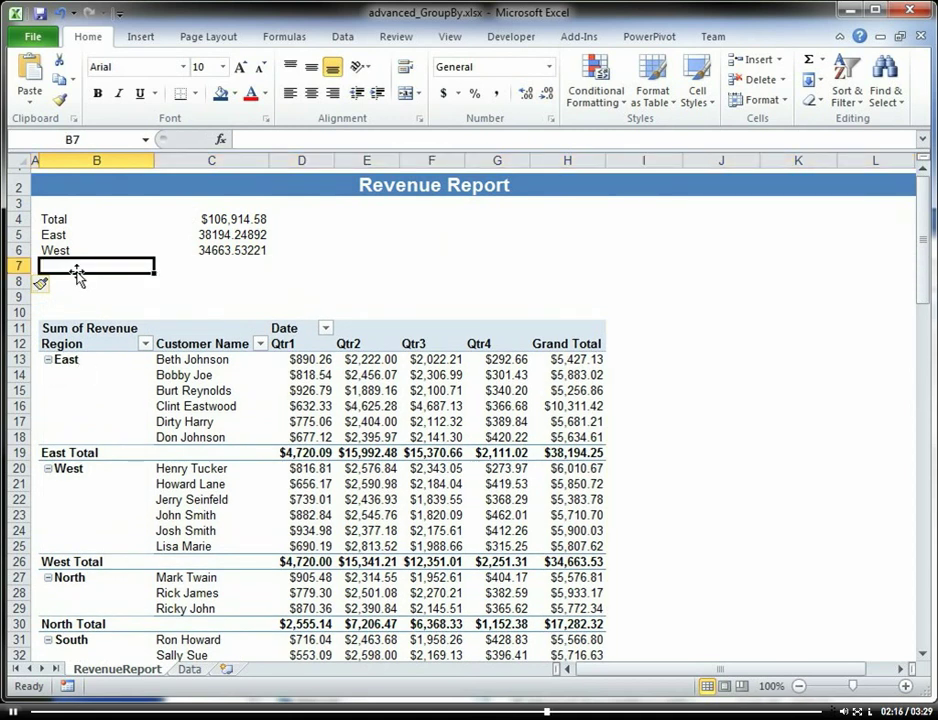
{"action": "type", "text": "South"}
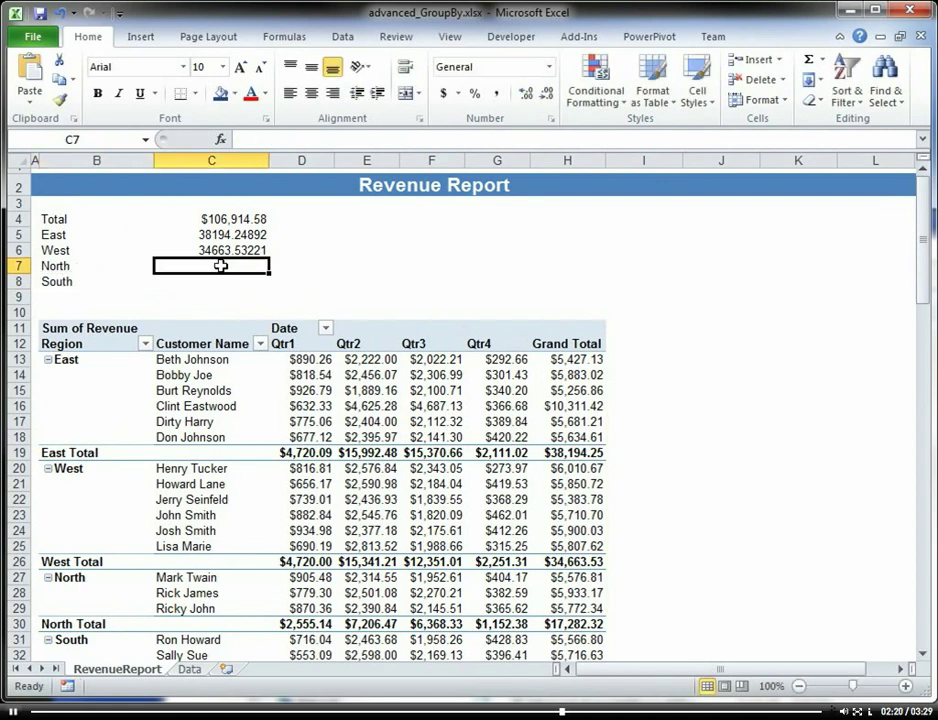
{"action": "type", "text": "="}
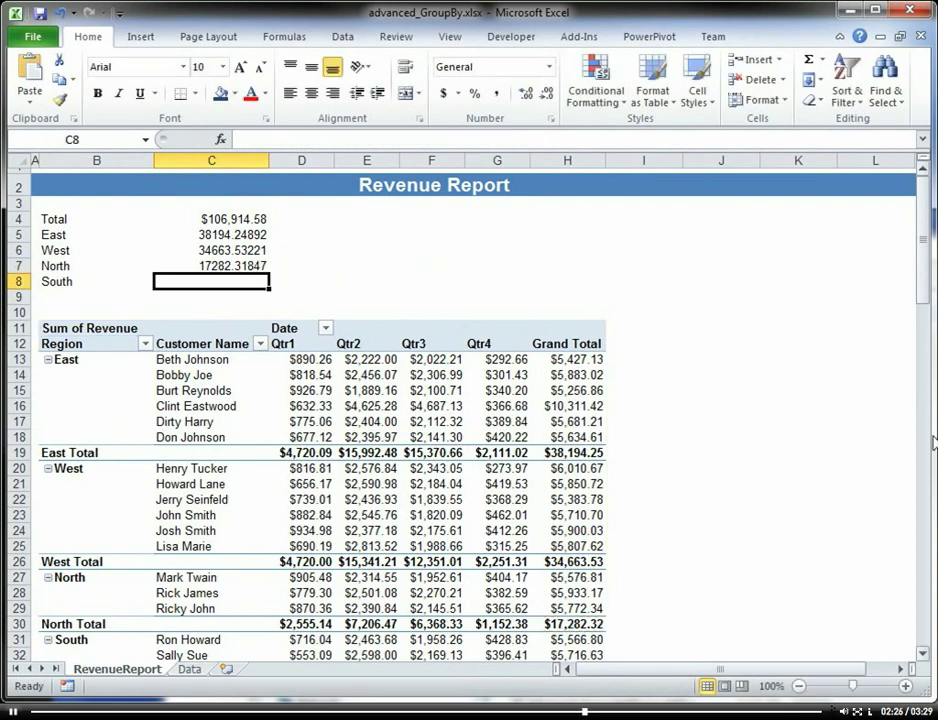
{"action": "scroll", "scroll_direction": "down", "scroll_amount": 3}
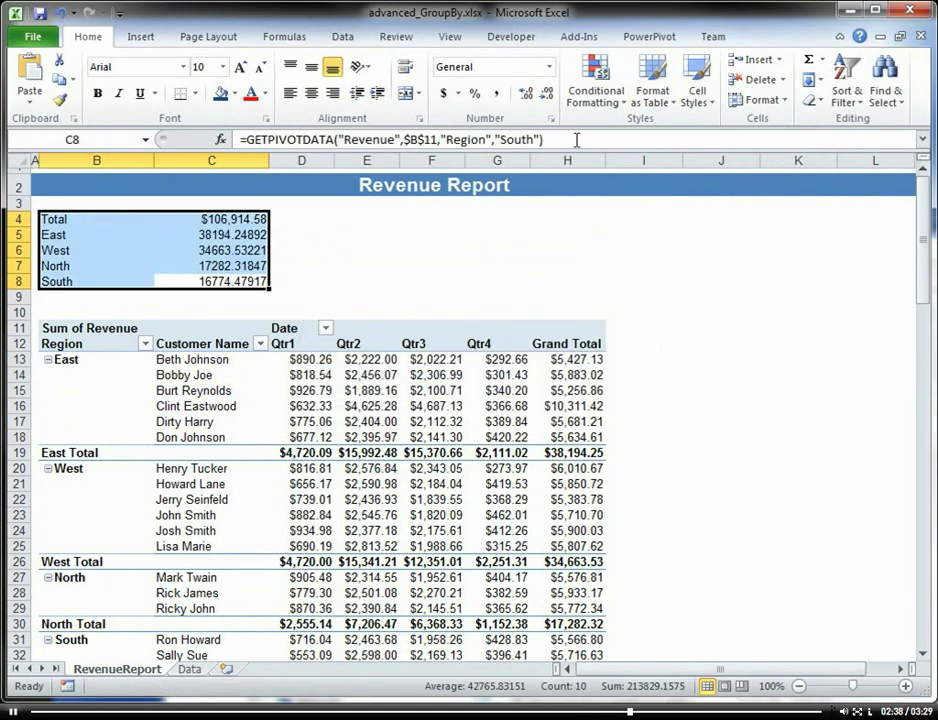
Show the summary figures as dollar amounts and collapse the pivot's regions to one row each
{"action": "left_click", "coordinate": [178, 96]}
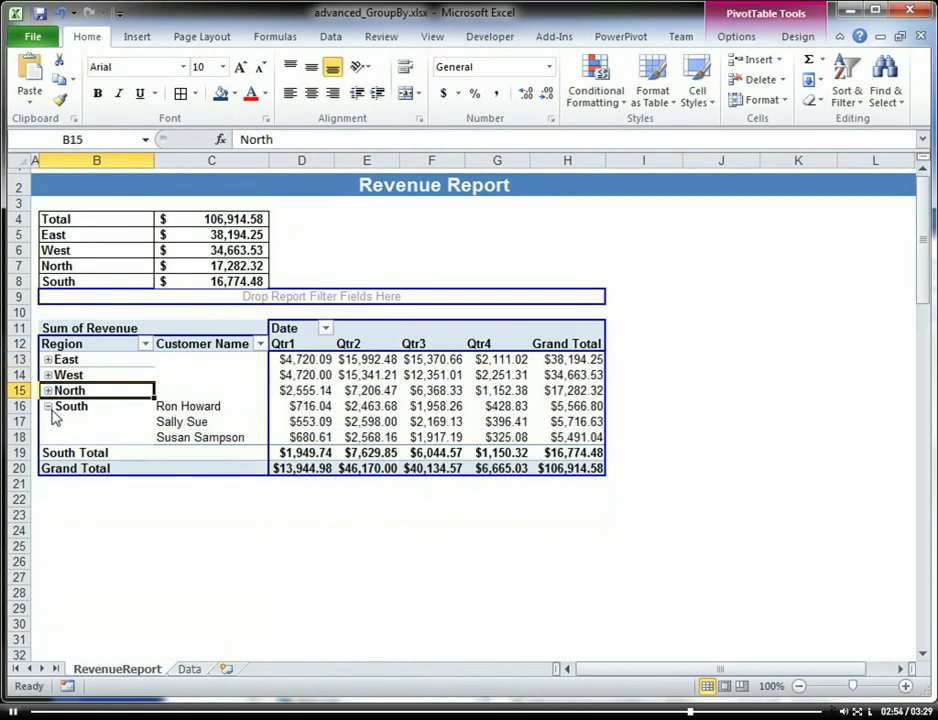
{"action": "left_click", "coordinate": [48, 406]}
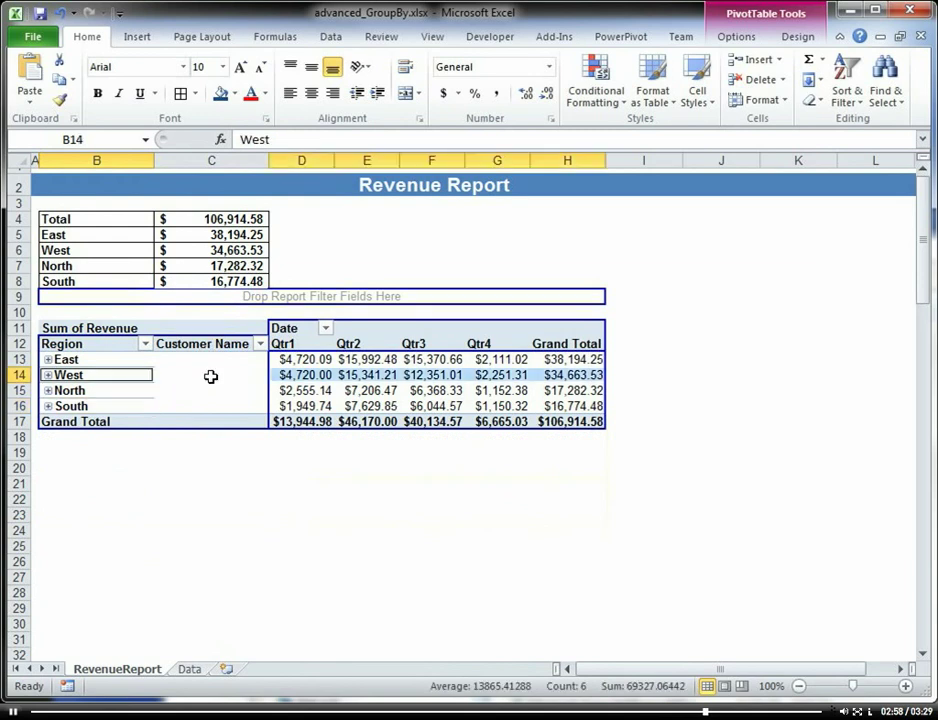
Add Product as a pivot row level via the field list; summary totals stay unchanged
{"action": "left_click", "coordinate": [48, 390]}
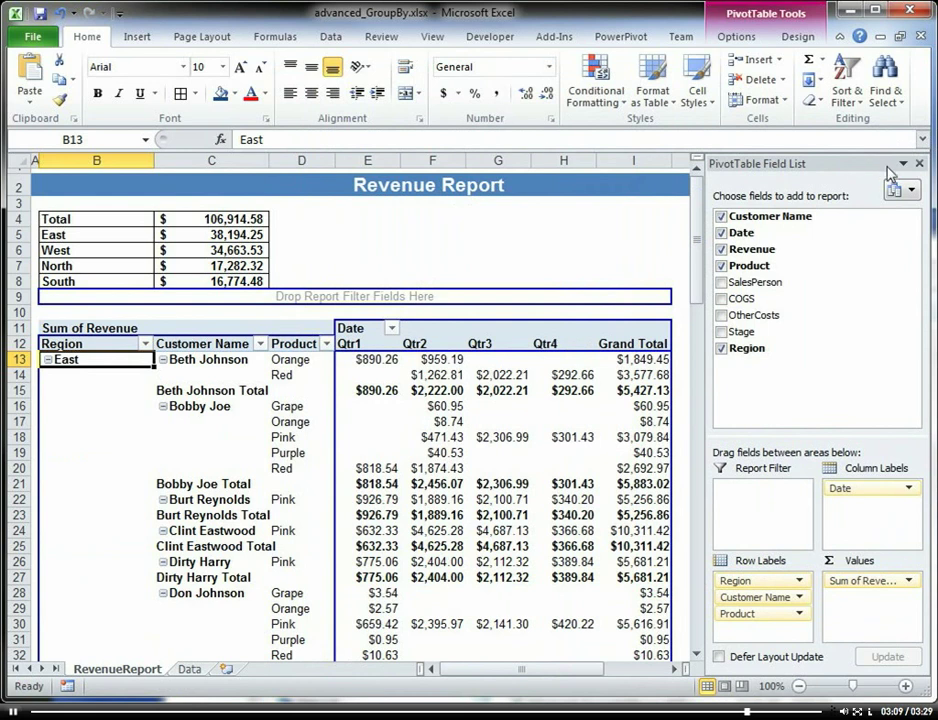
{"action": "left_click", "coordinate": [918, 164]}
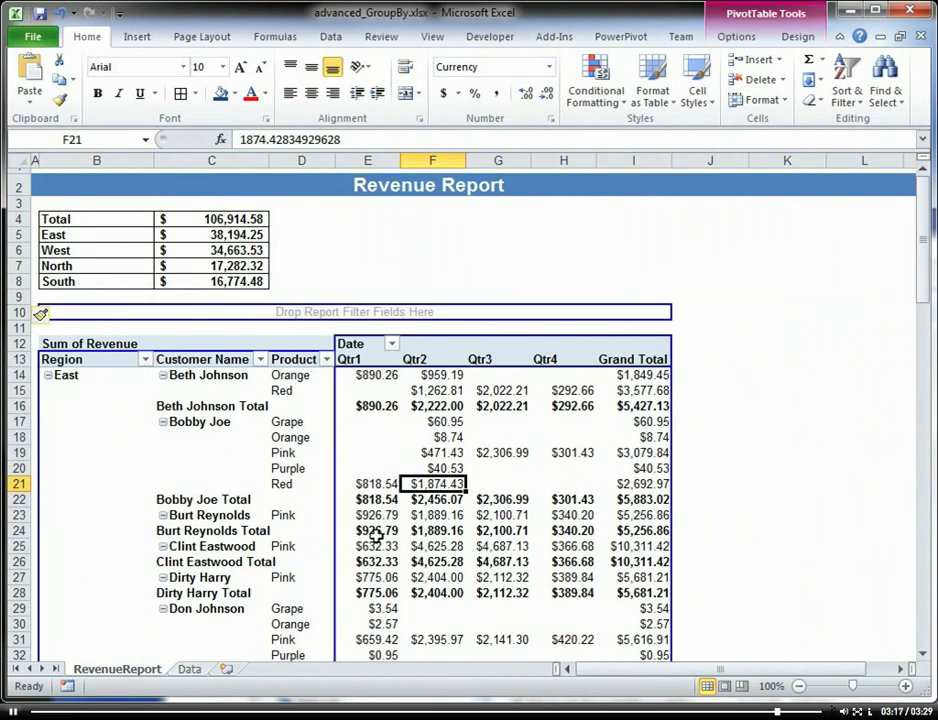
{"action": "mouse_move", "coordinate": [192, 318]}
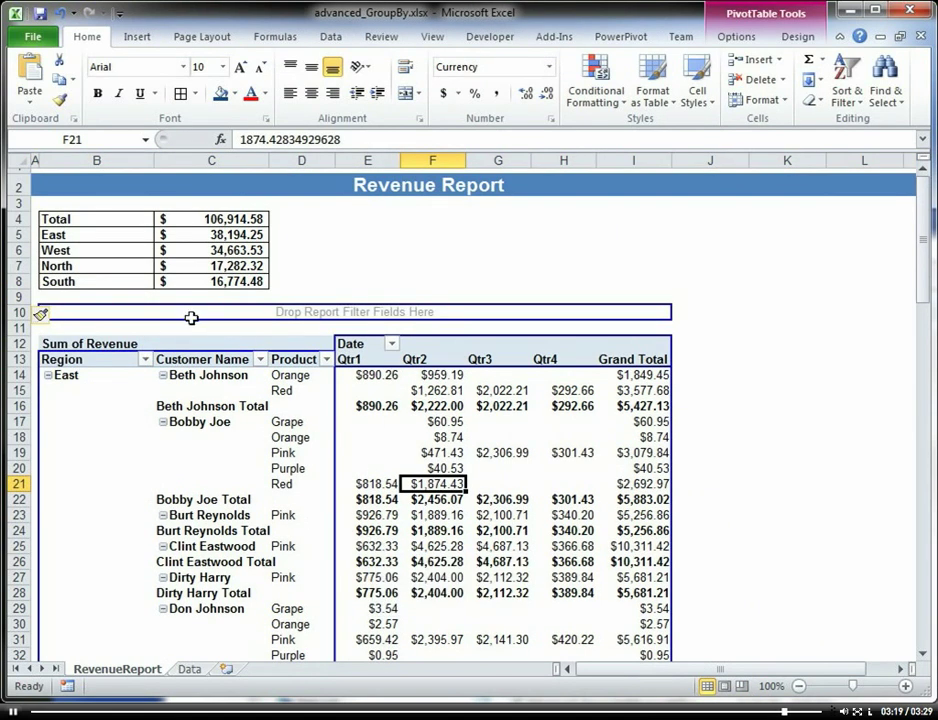
{"action": "mouse_move", "coordinate": [122, 220]}
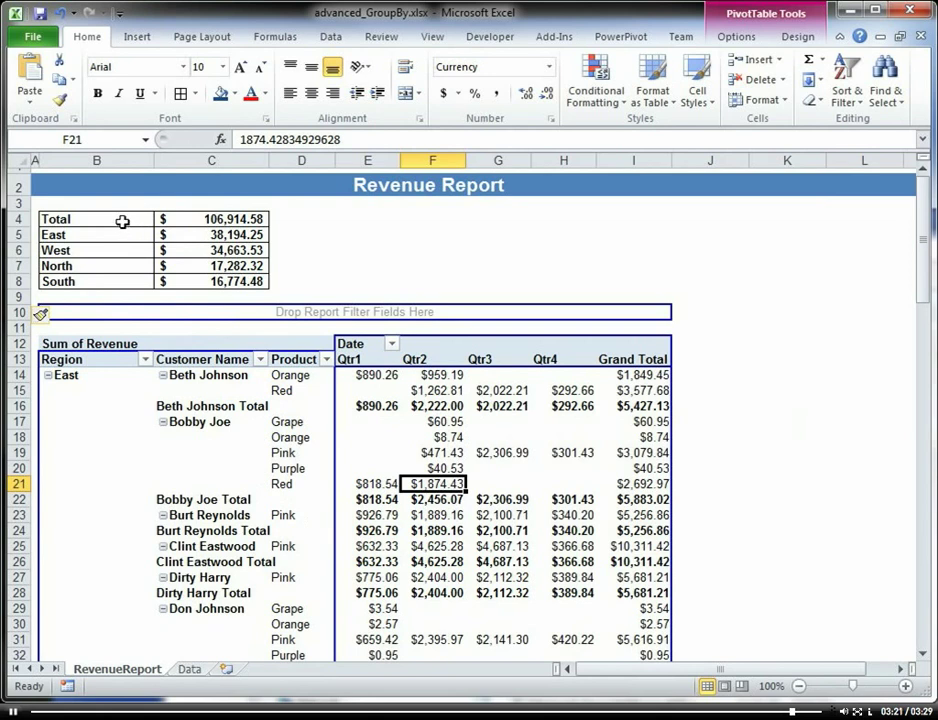
{"action": "left_click", "coordinate": [432, 436]}
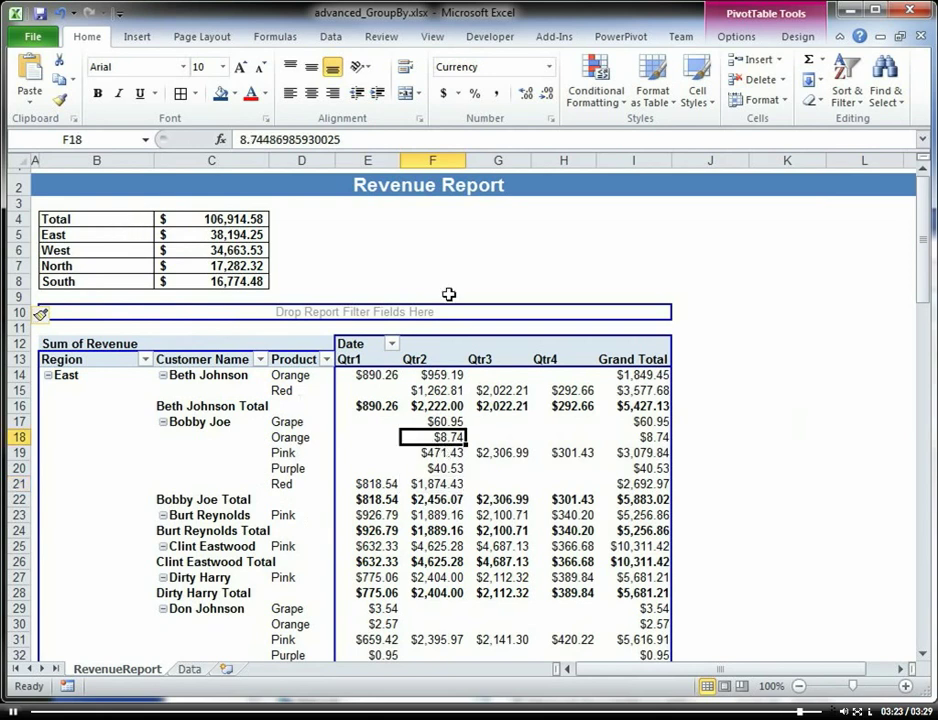